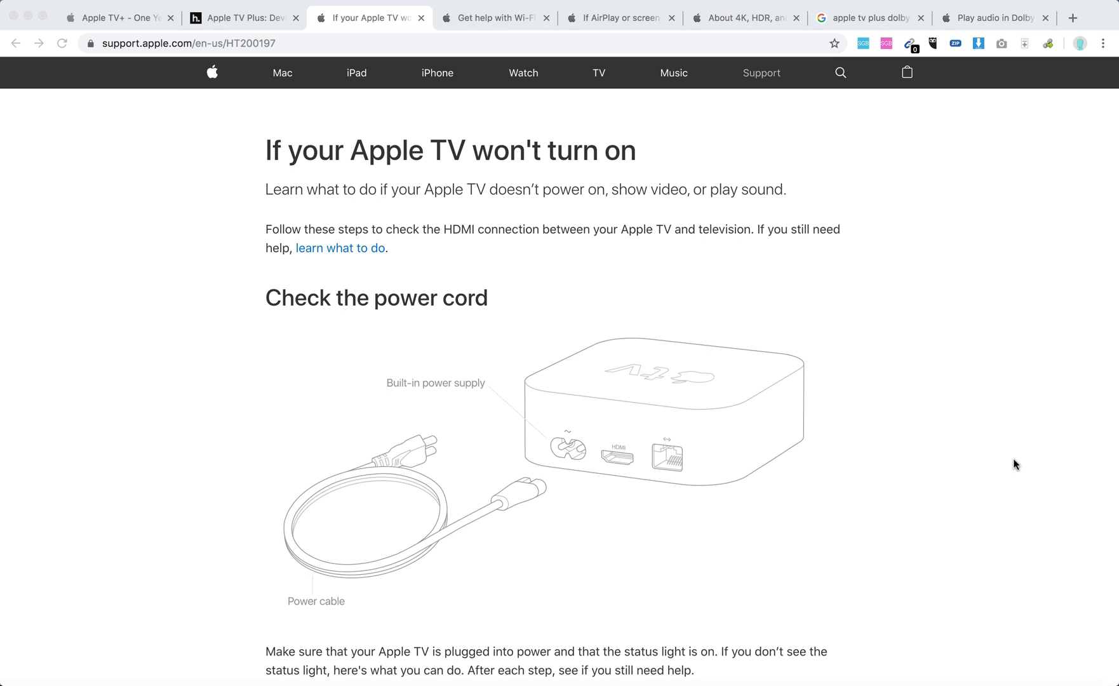
pyautogui.moveTo(876, 372)
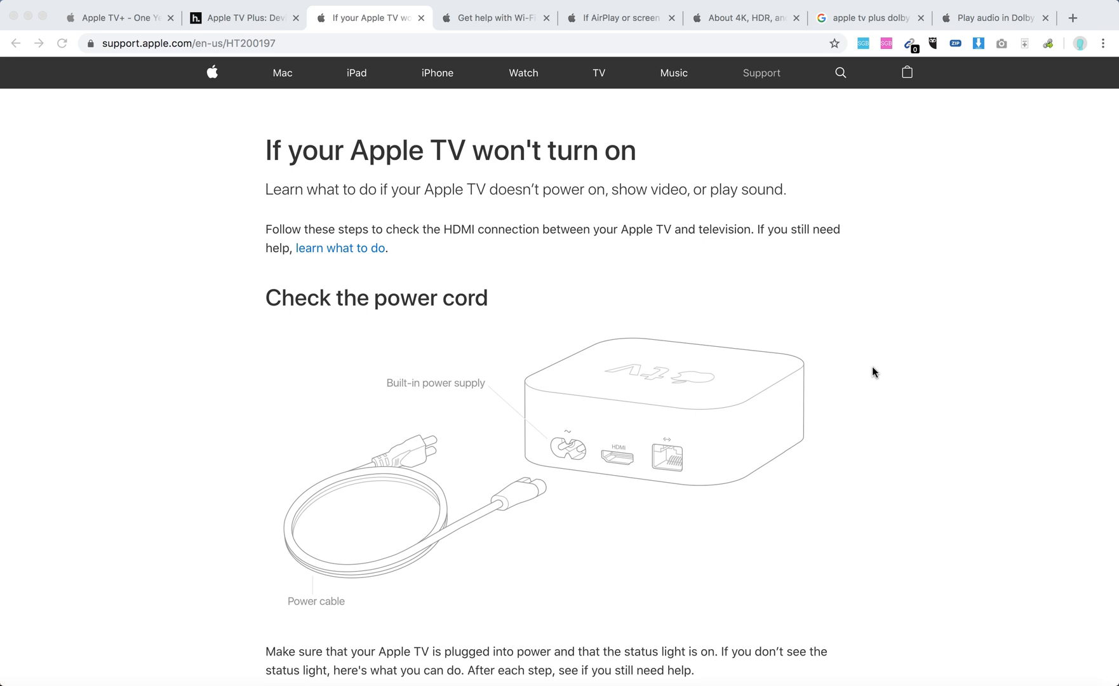
pyautogui.scroll(-3)
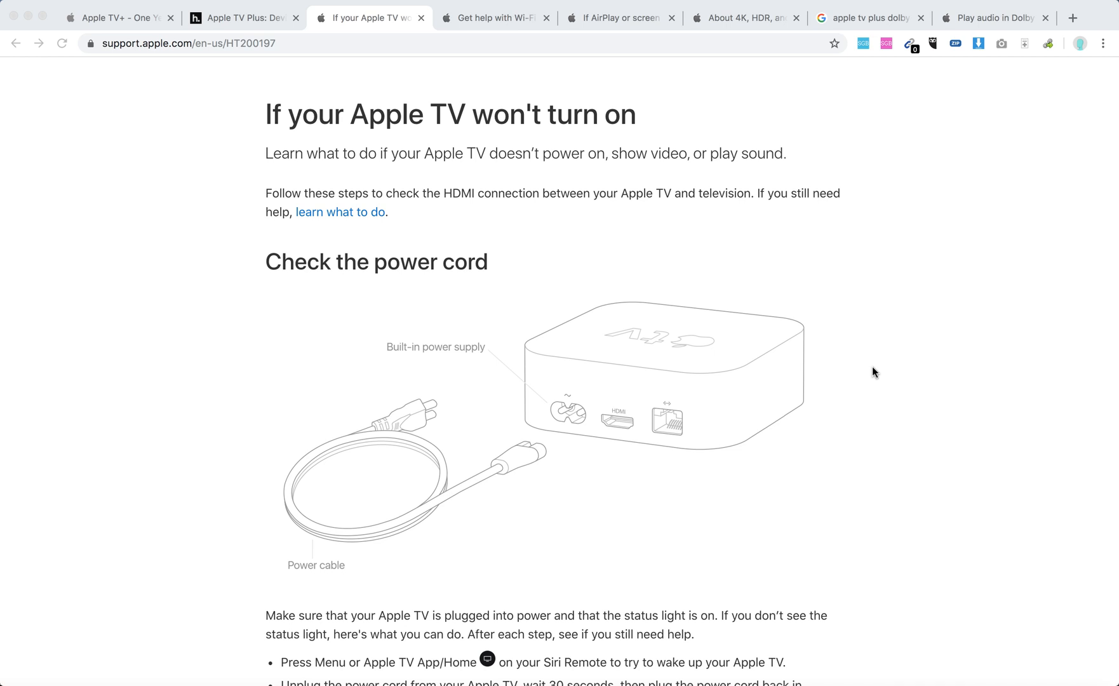
pyautogui.scroll(-3)
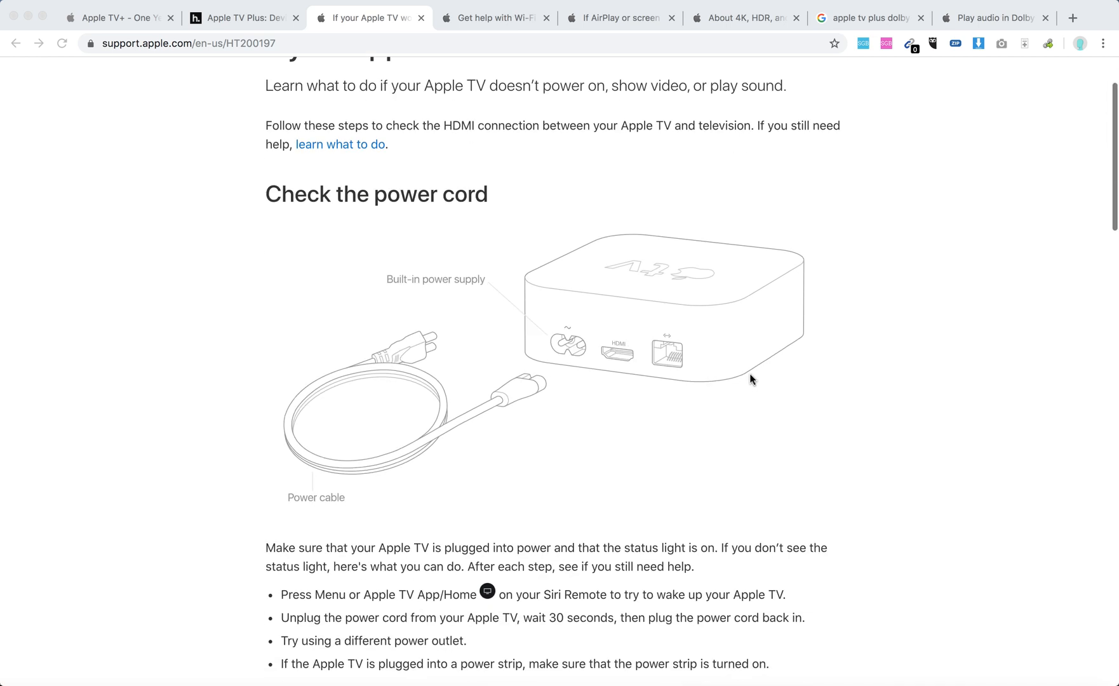
pyautogui.scroll(-3)
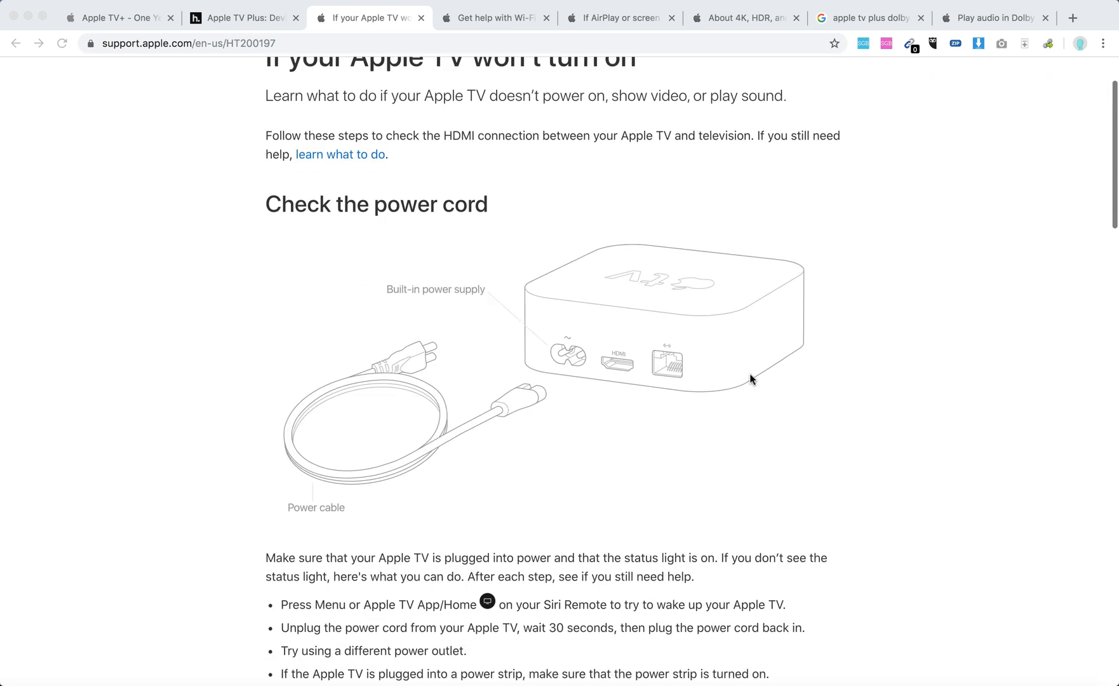
pyautogui.moveTo(449, 254)
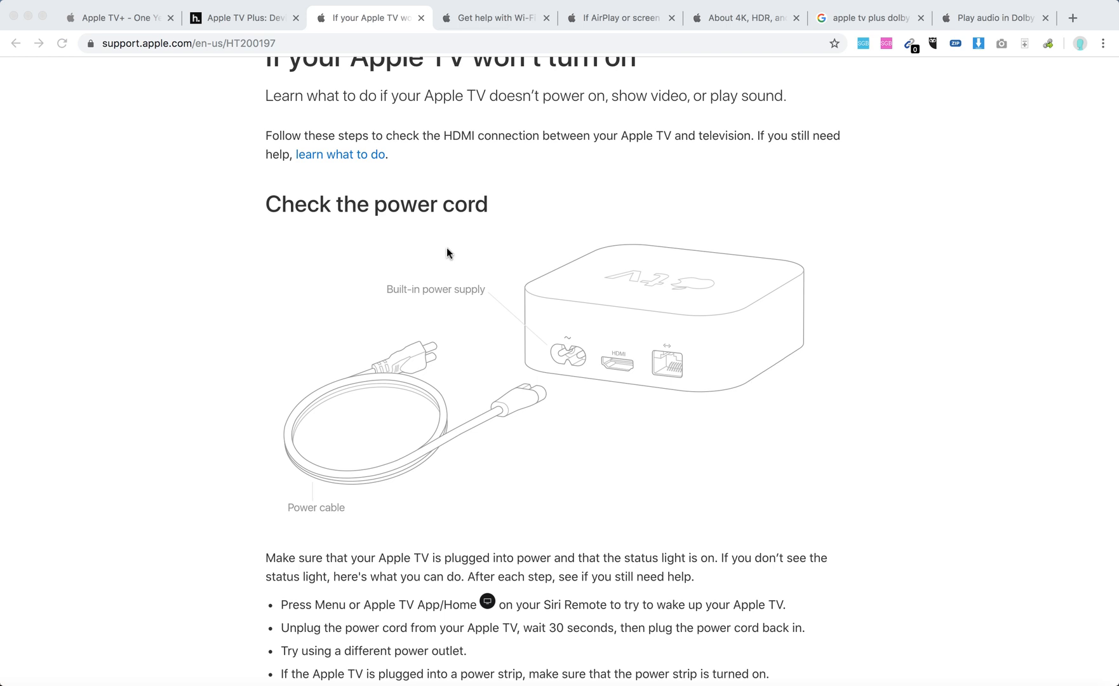
pyautogui.moveTo(346, 491)
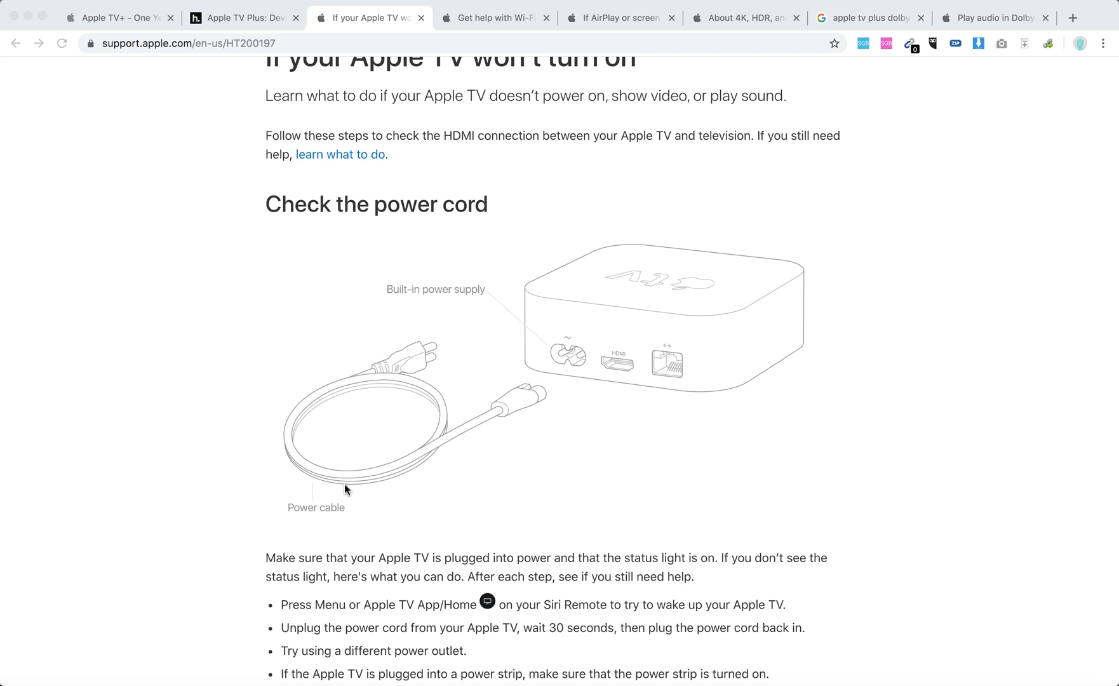
pyautogui.scroll(-3)
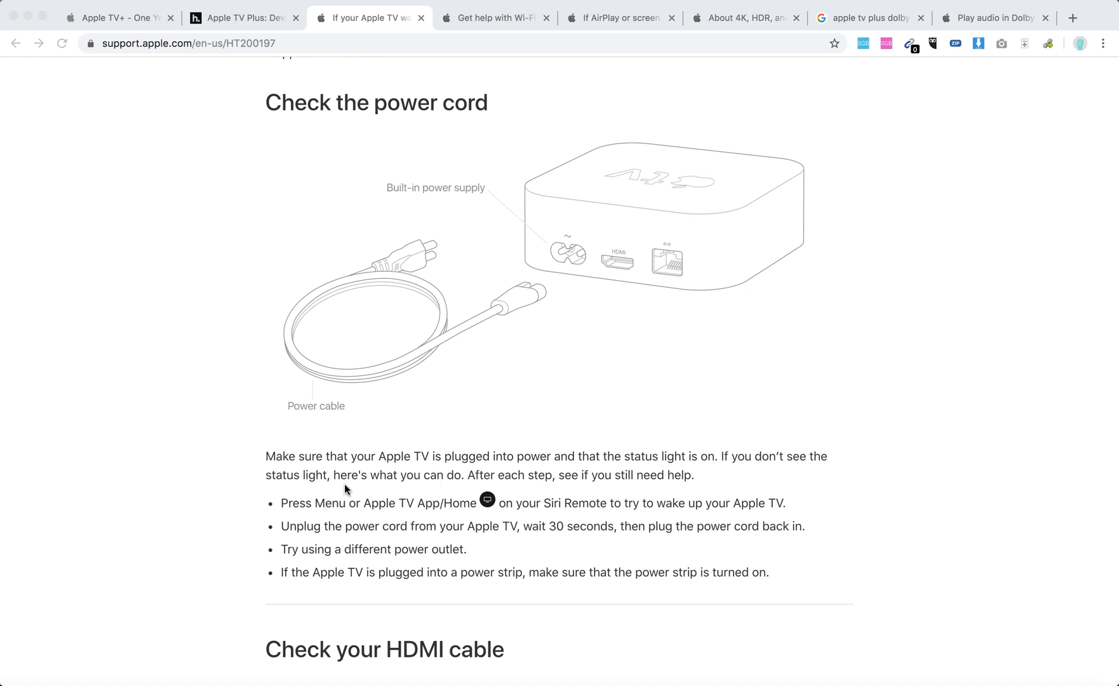
pyautogui.moveTo(463, 505)
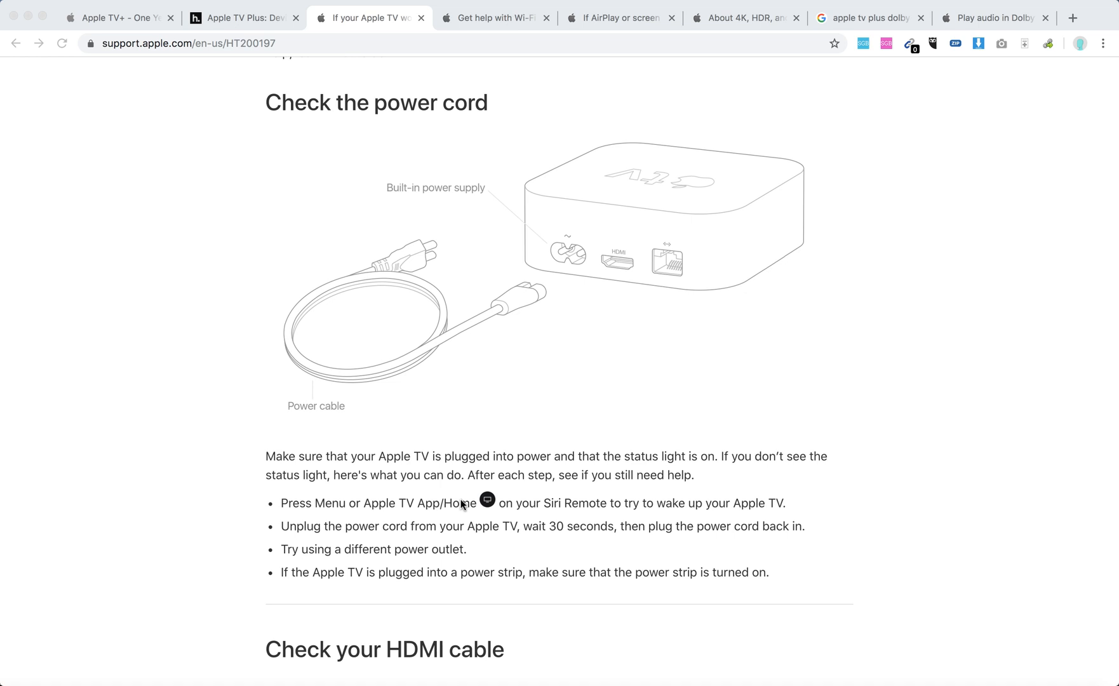
pyautogui.moveTo(526, 510)
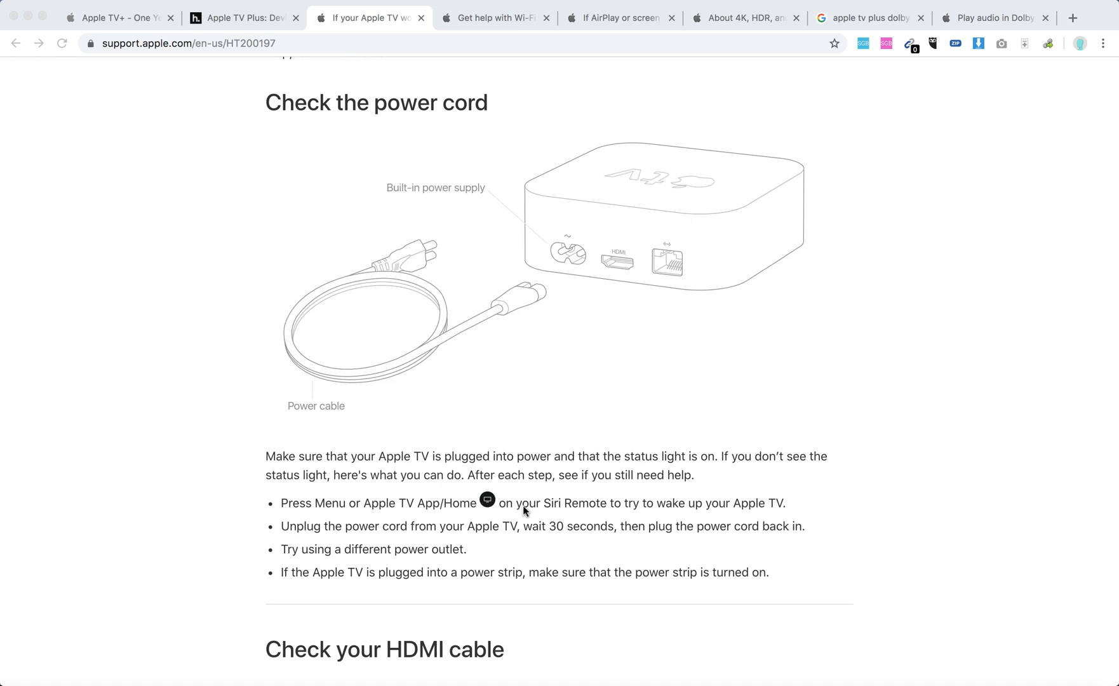
pyautogui.moveTo(613, 530)
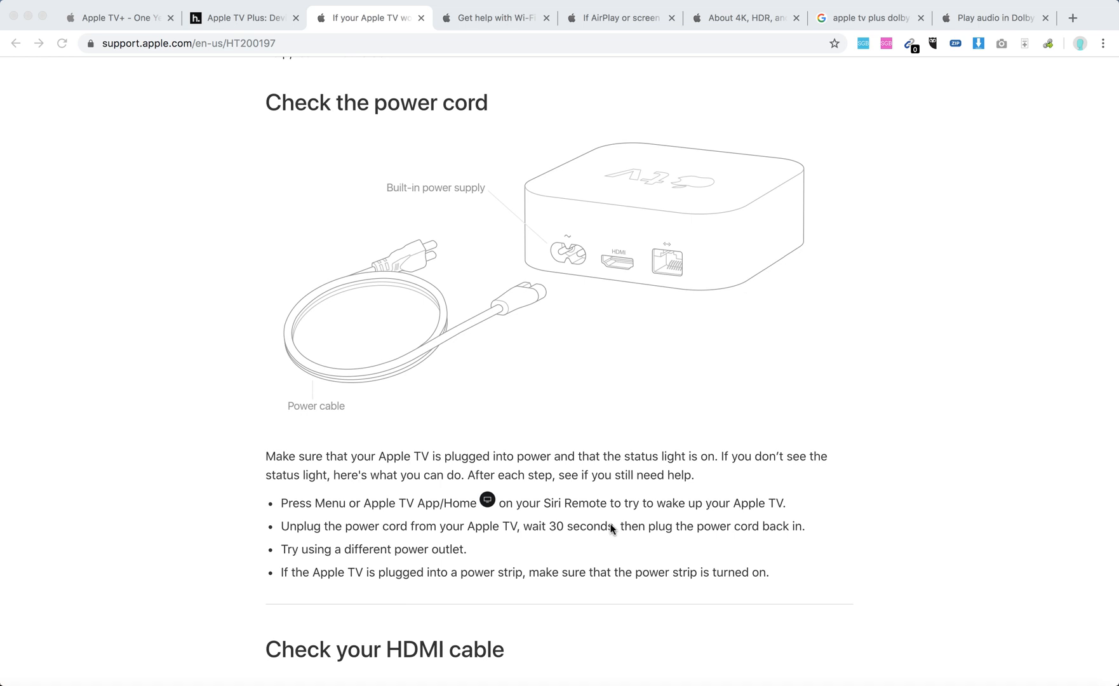
pyautogui.scroll(-3)
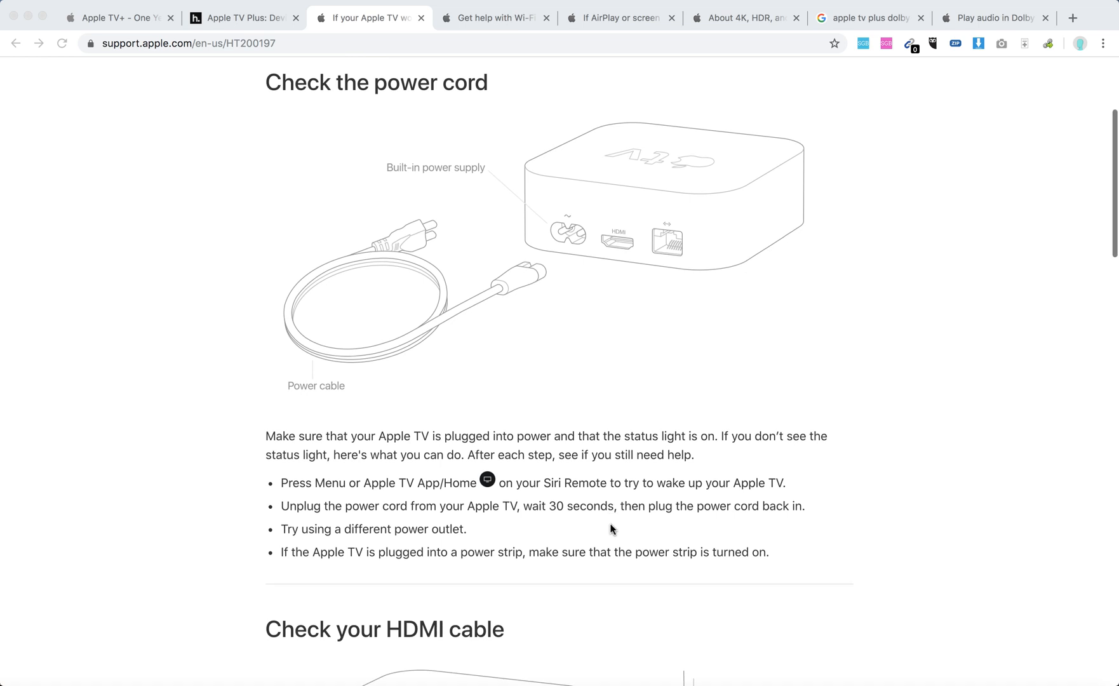
pyautogui.scroll(-3)
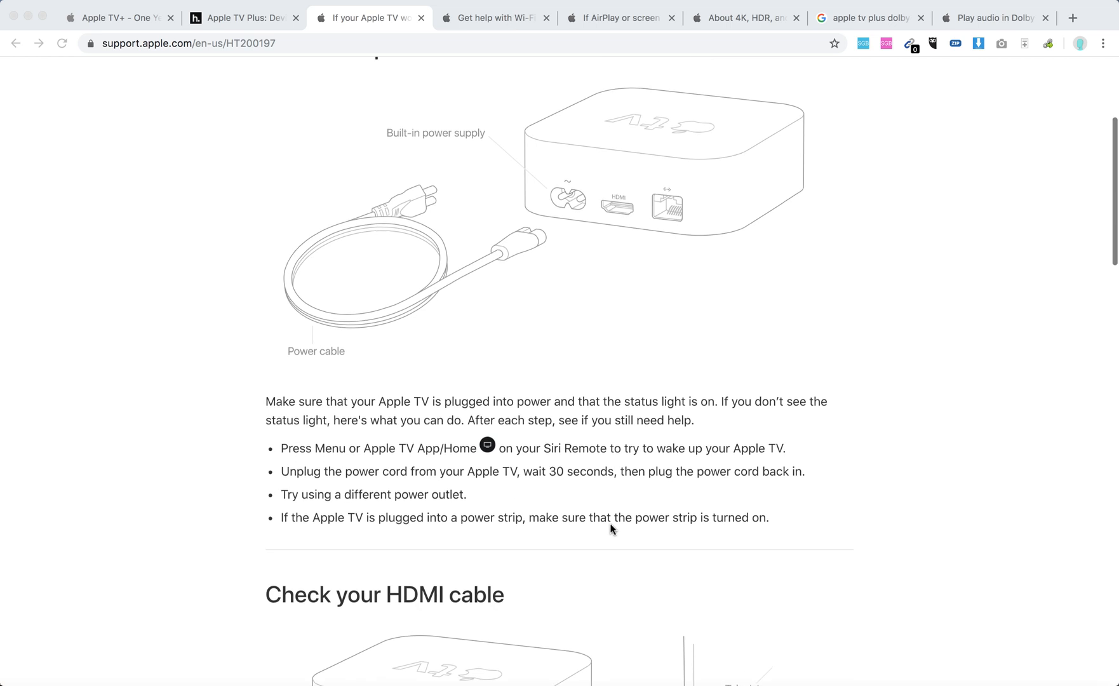
pyautogui.scroll(3)
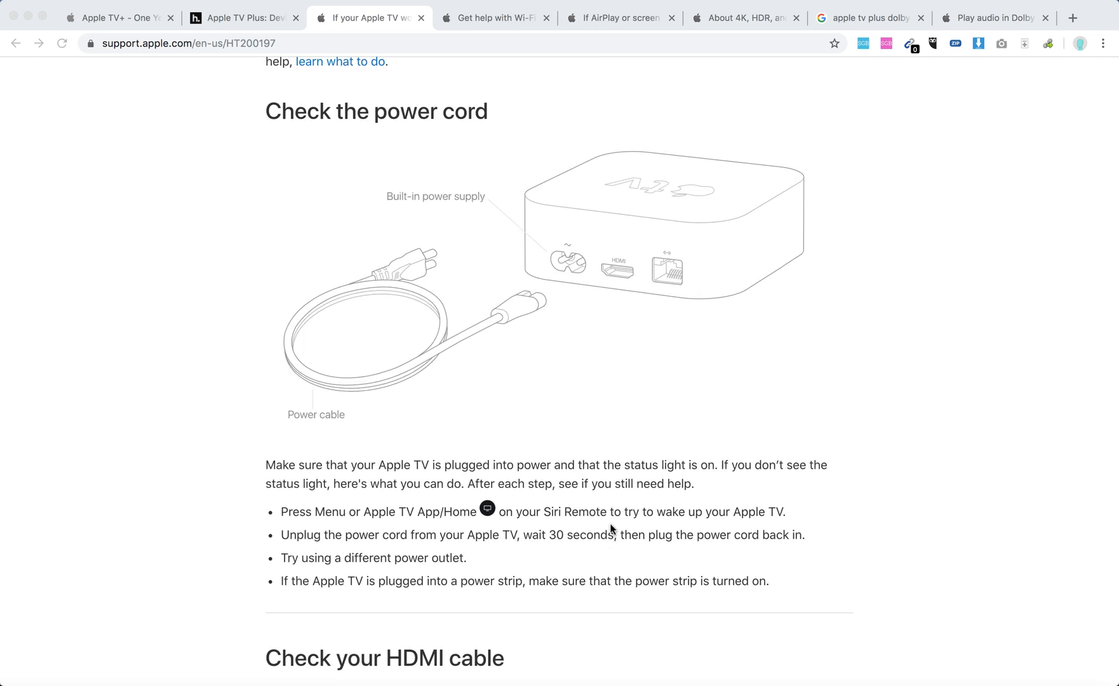
pyautogui.scroll(-3)
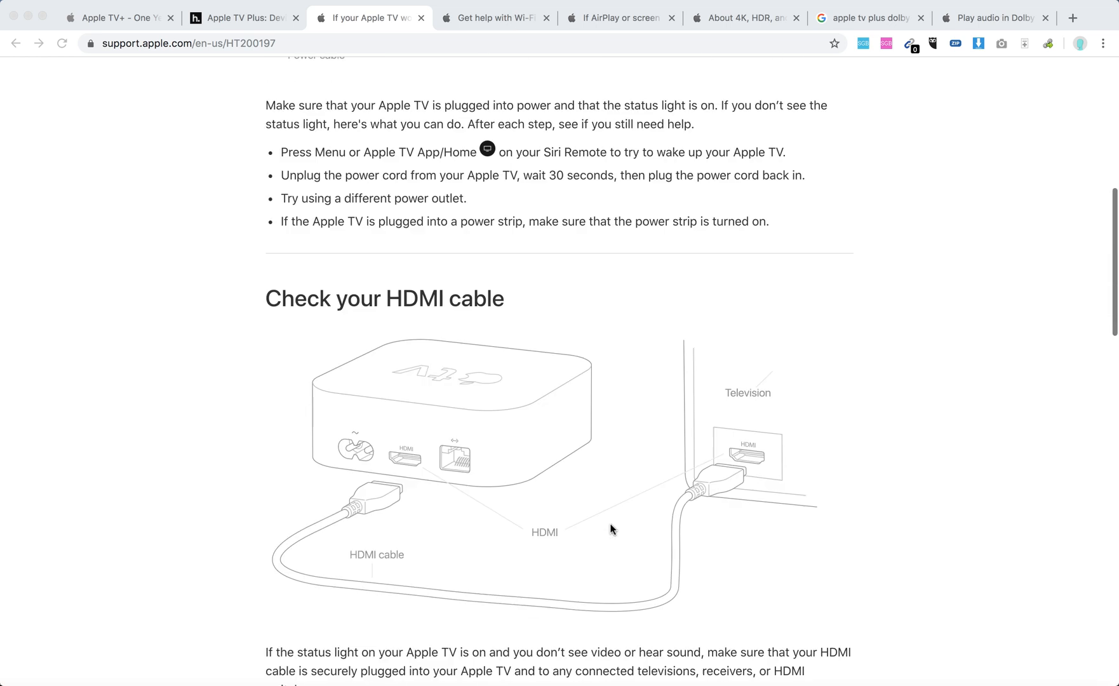
pyautogui.scroll(-3)
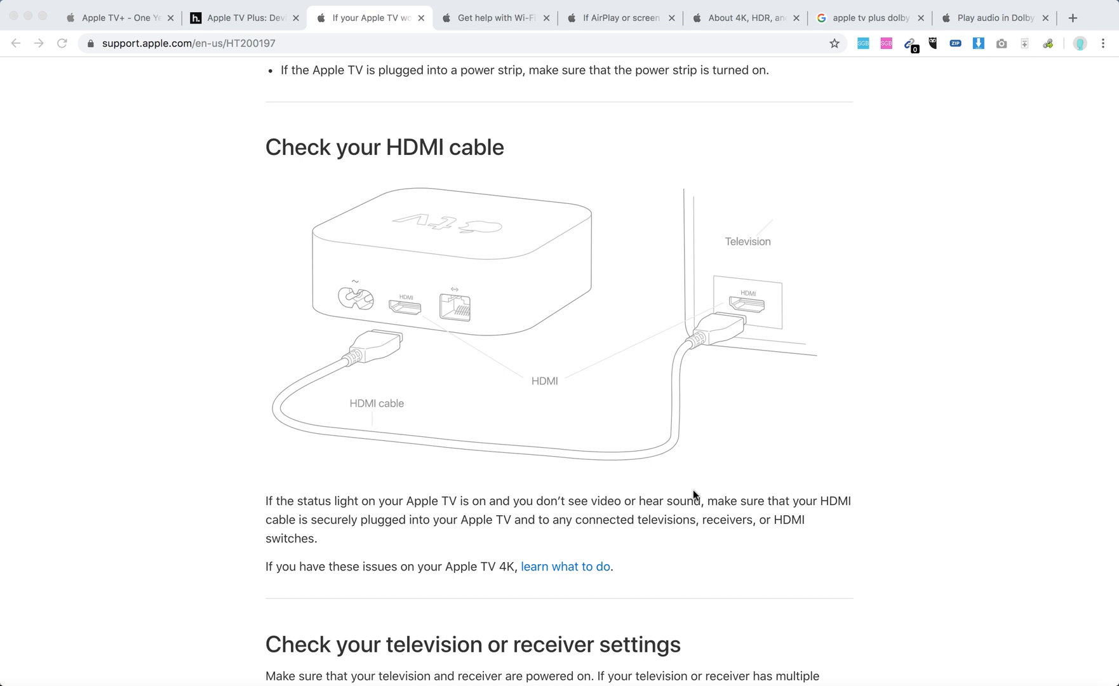
pyautogui.scroll(-3)
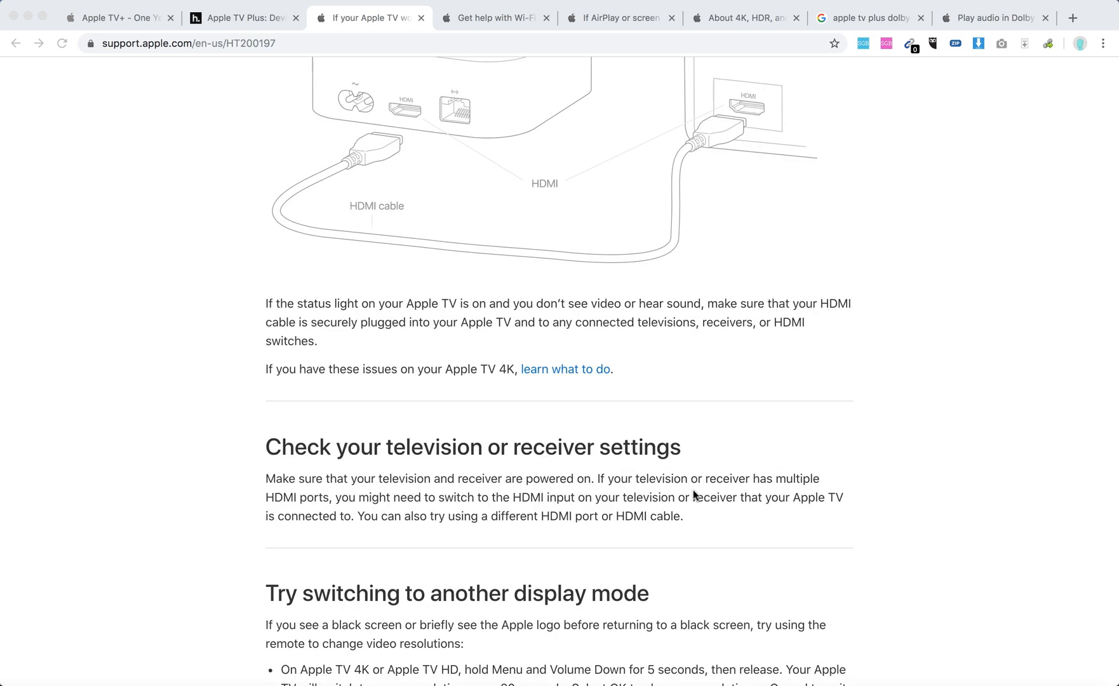
pyautogui.scroll(-3)
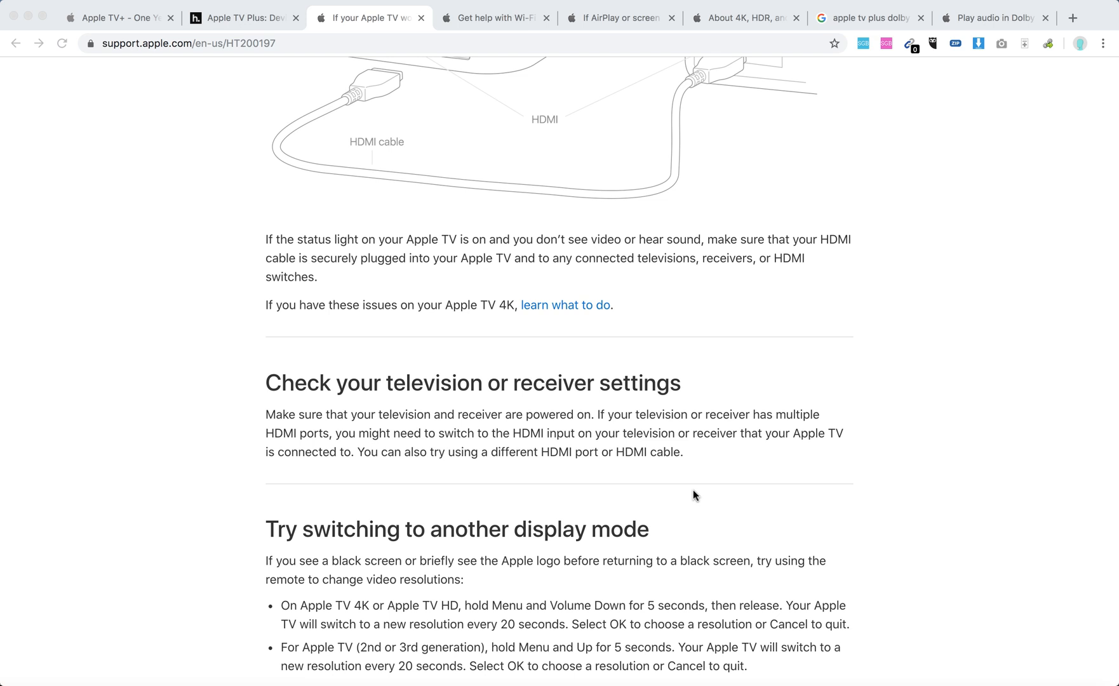
pyautogui.scroll(3)
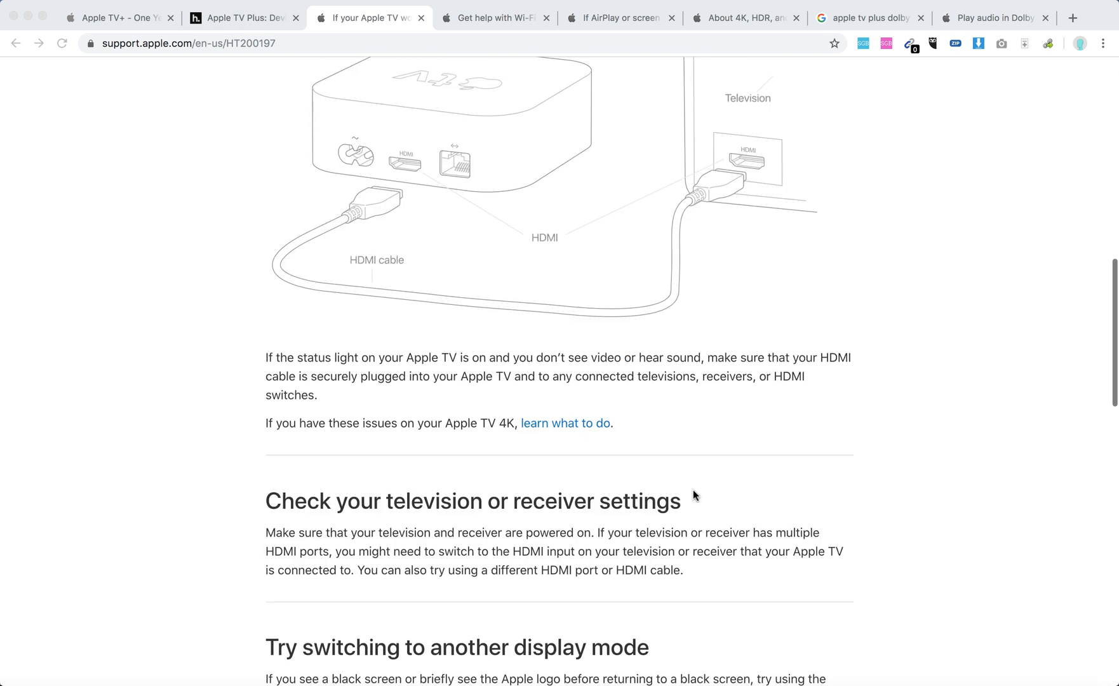
pyautogui.scroll(3)
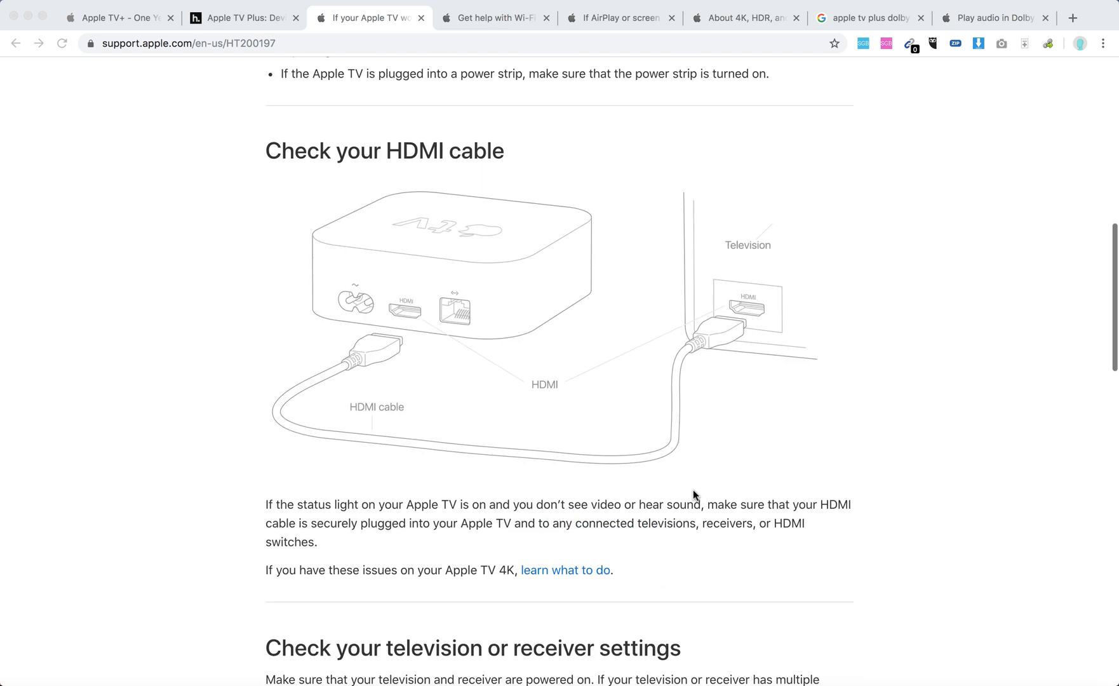
pyautogui.moveTo(417, 313)
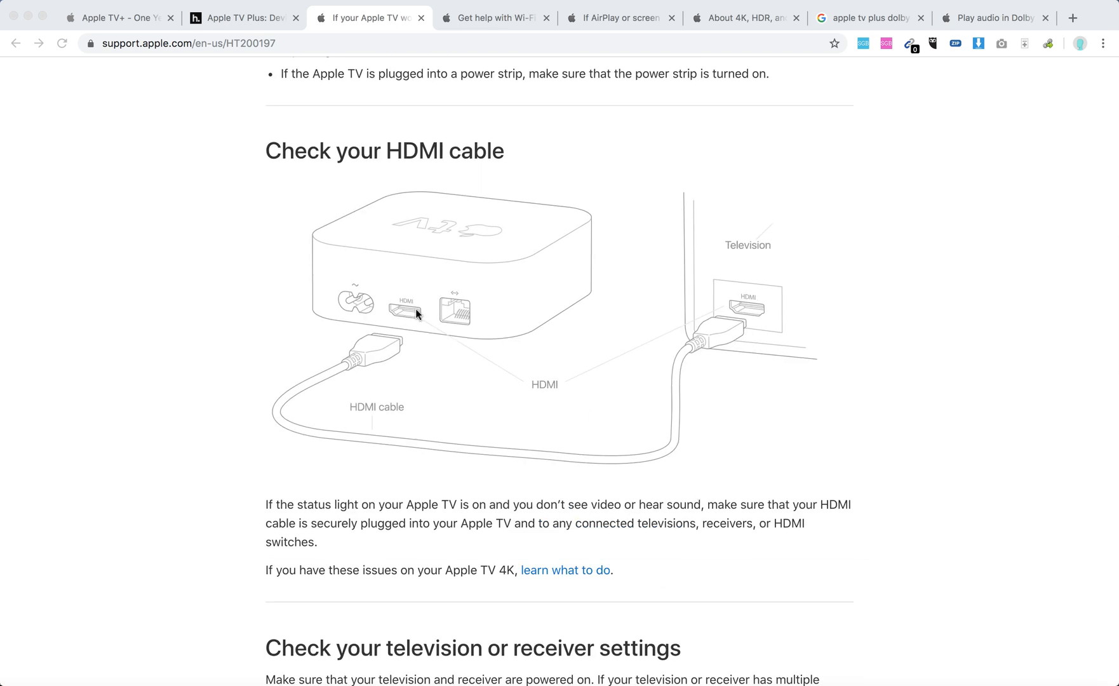
pyautogui.moveTo(684, 366)
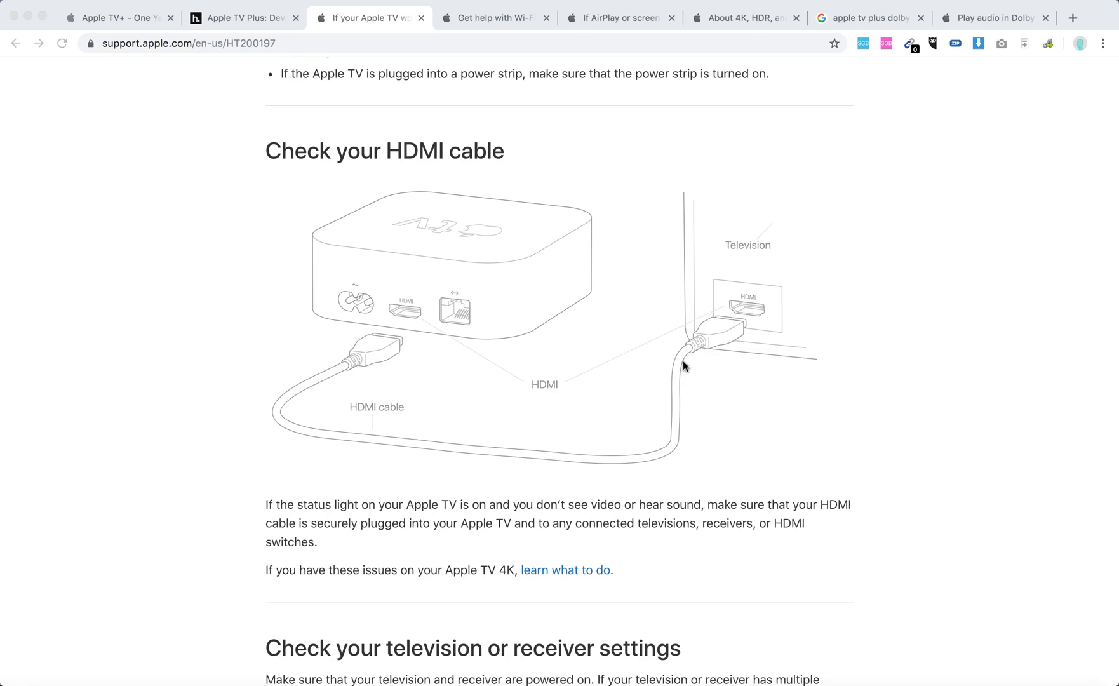
pyautogui.scroll(-3)
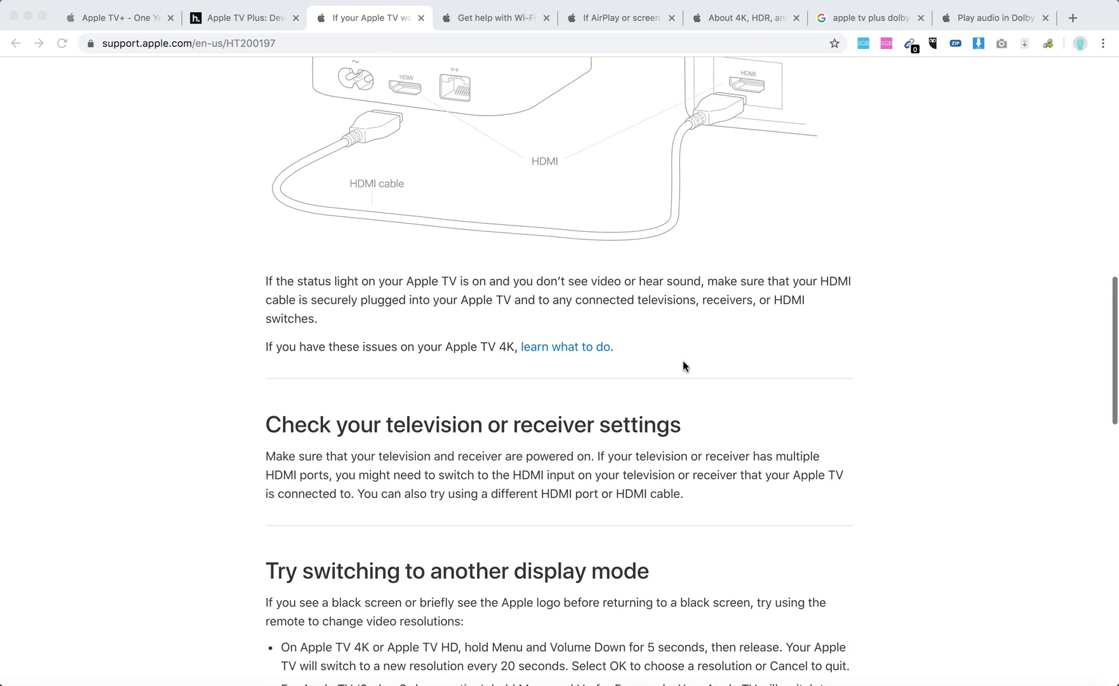
pyautogui.scroll(-3)
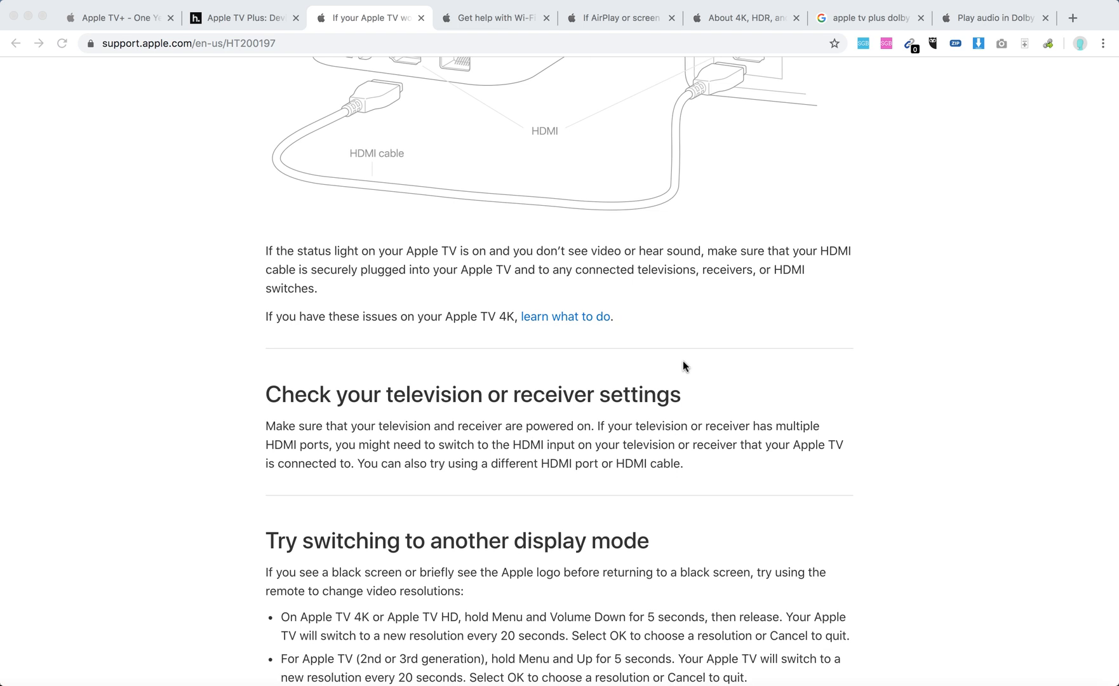
pyautogui.scroll(-3)
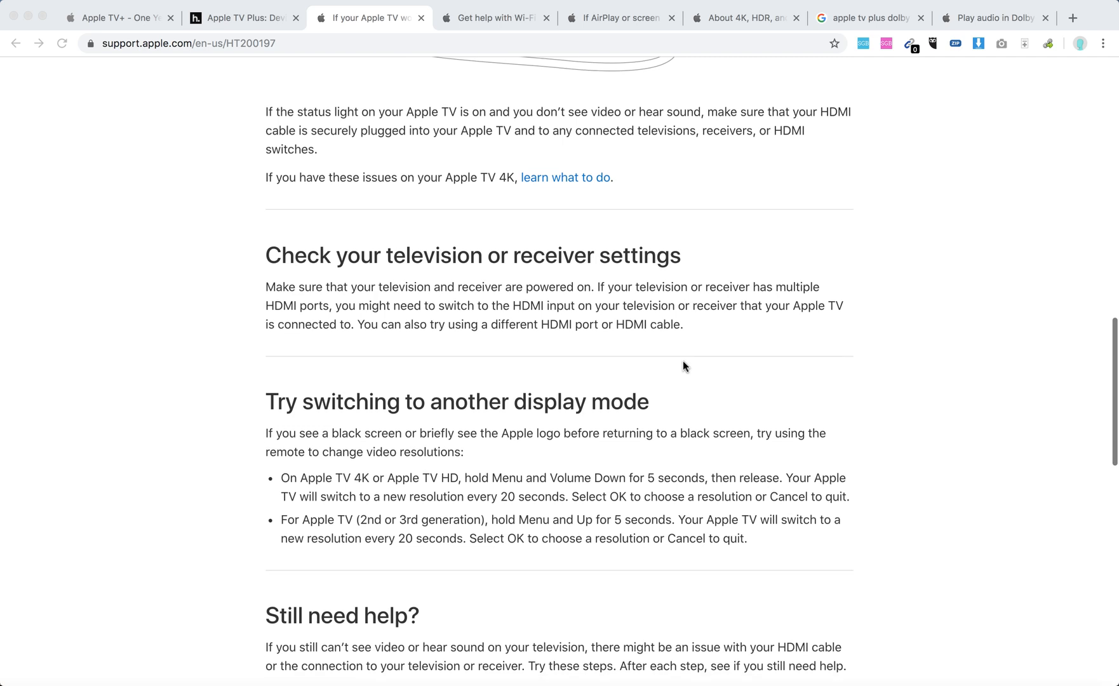
pyautogui.scroll(-3)
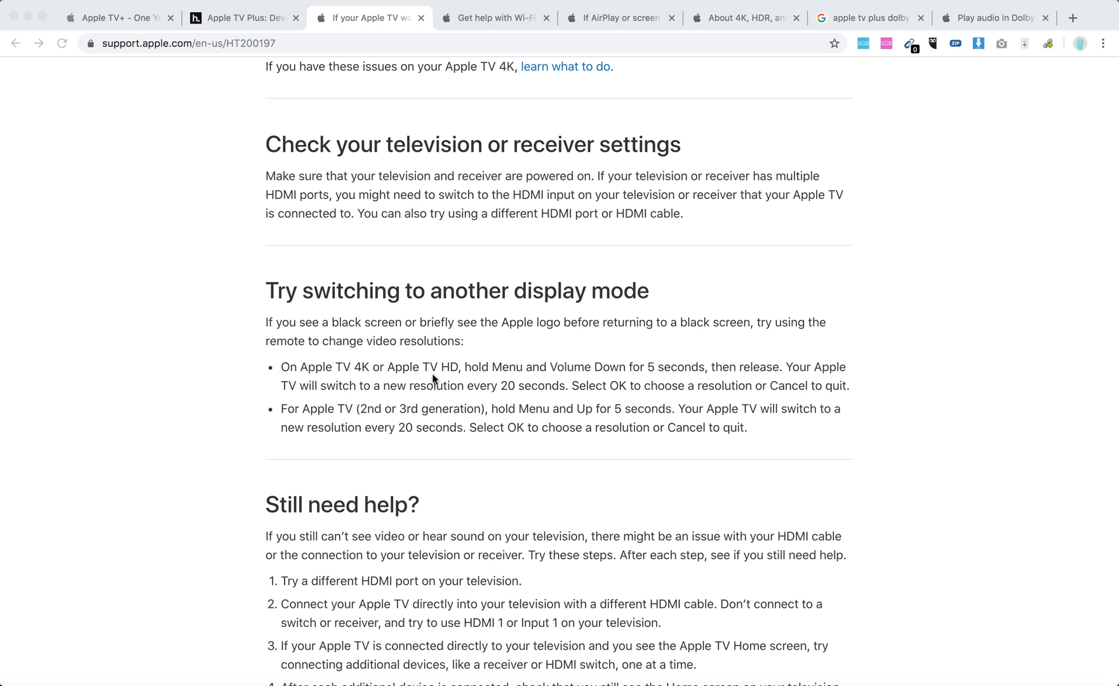
pyautogui.moveTo(658, 379)
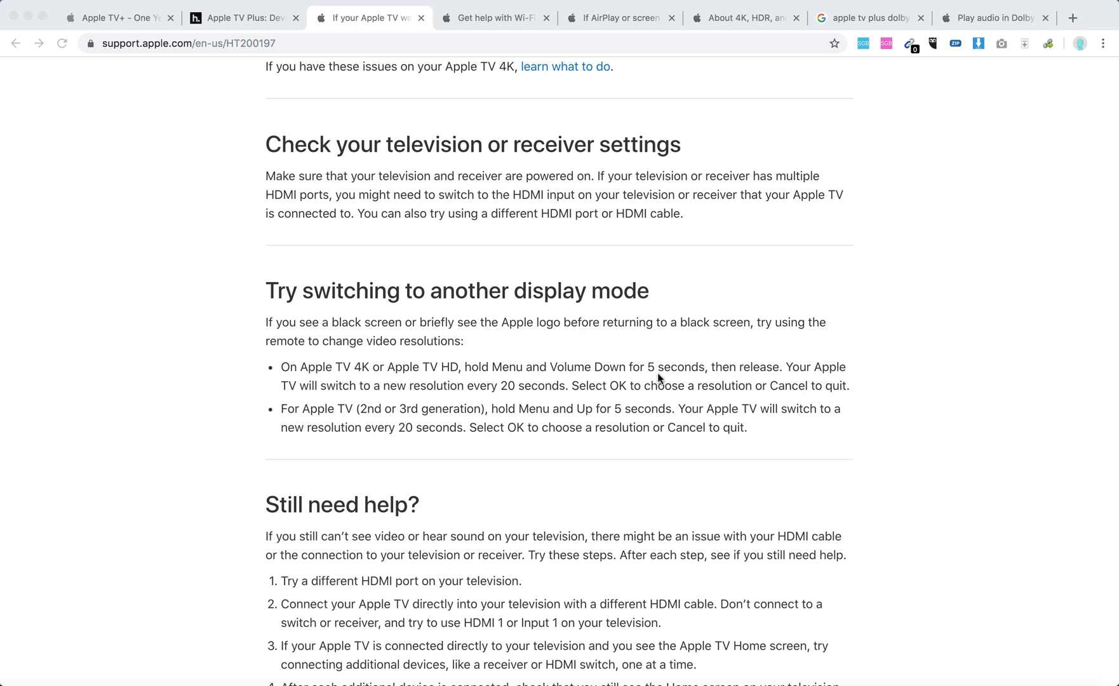
pyautogui.moveTo(870, 361)
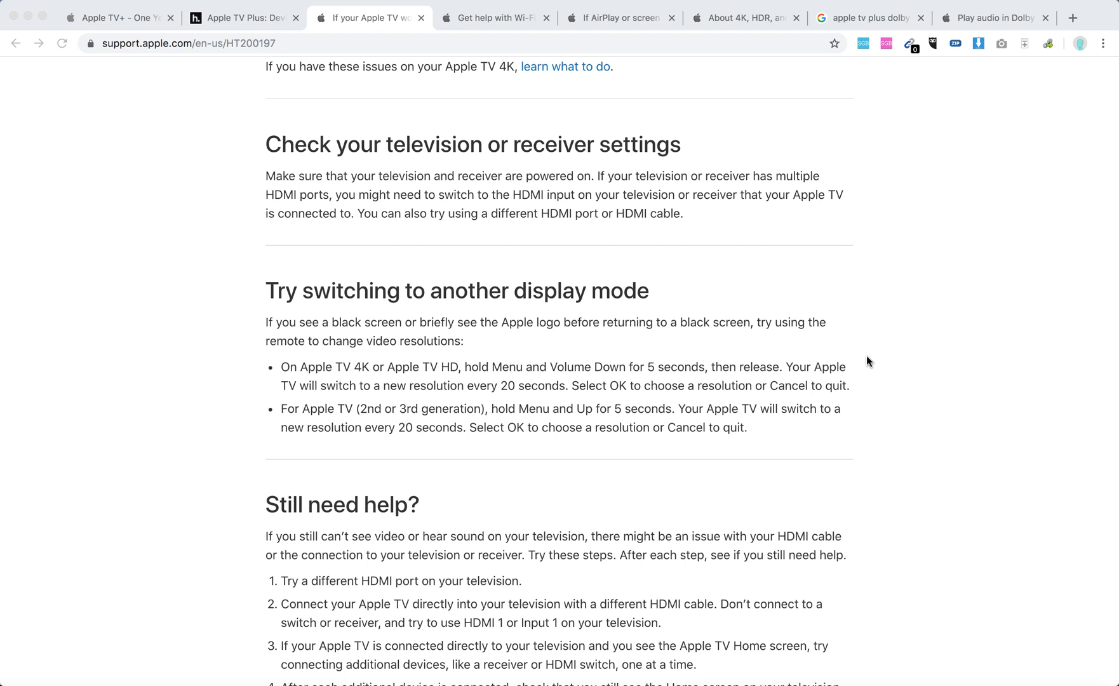
pyautogui.moveTo(481, 412)
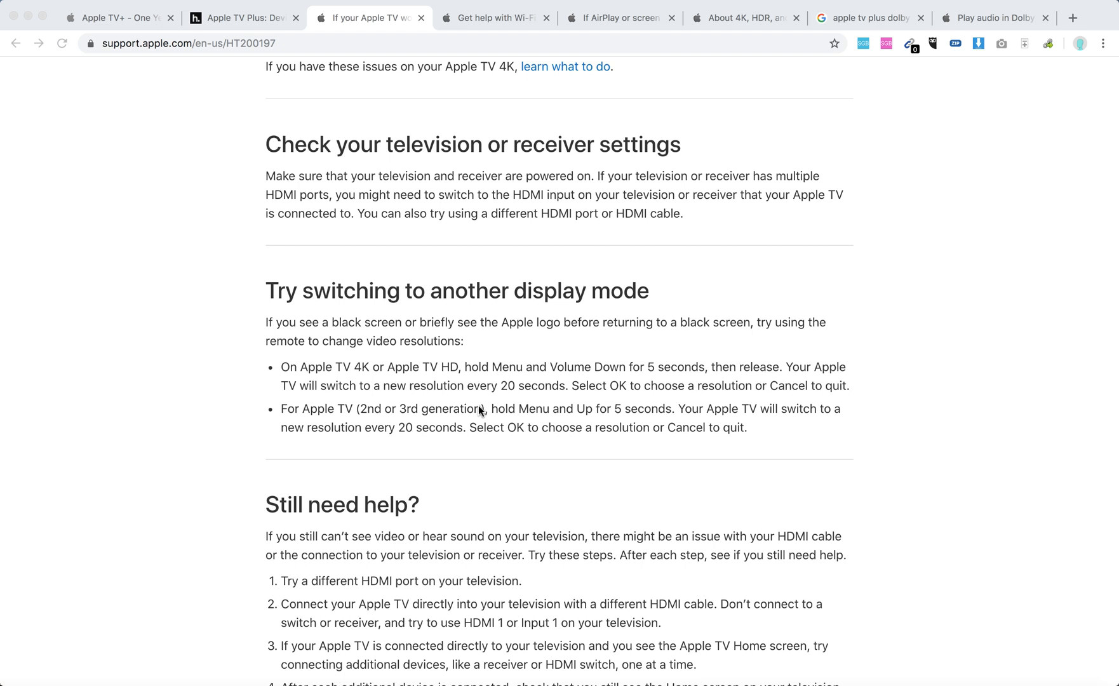
pyautogui.scroll(-3)
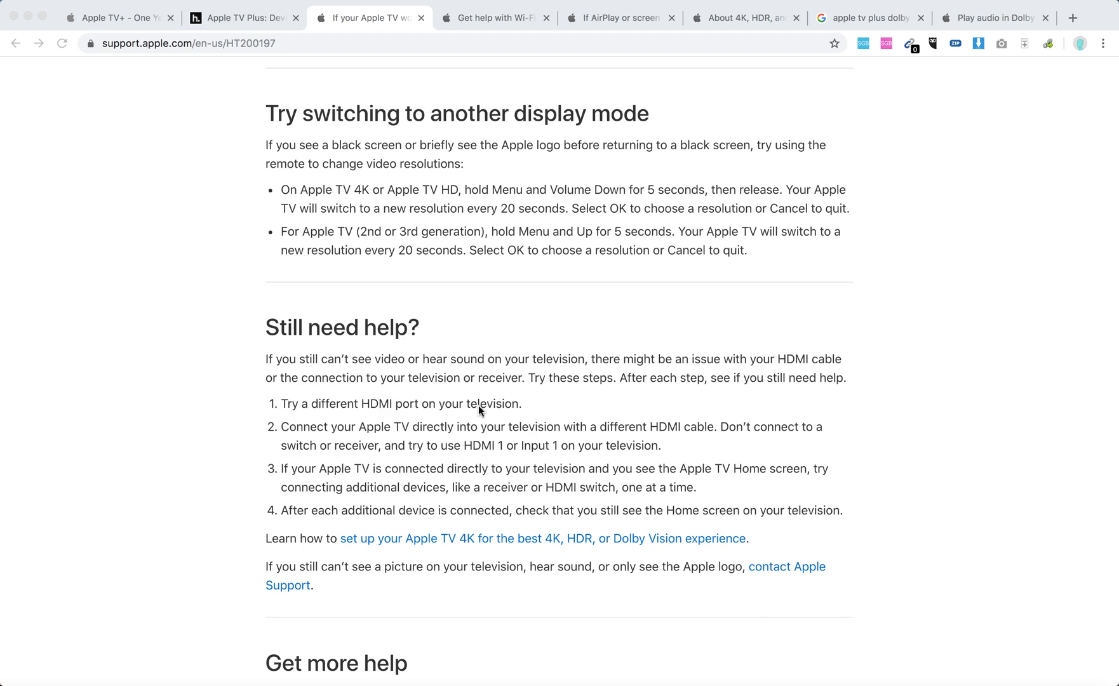
pyautogui.moveTo(577, 403)
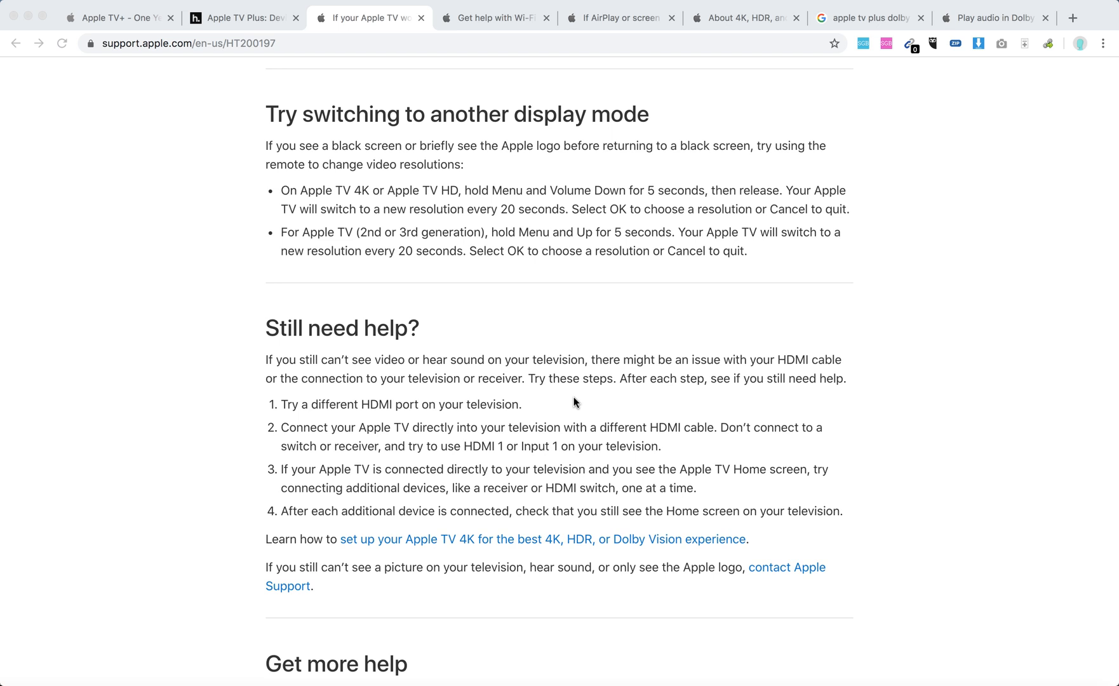
pyautogui.moveTo(568, 407)
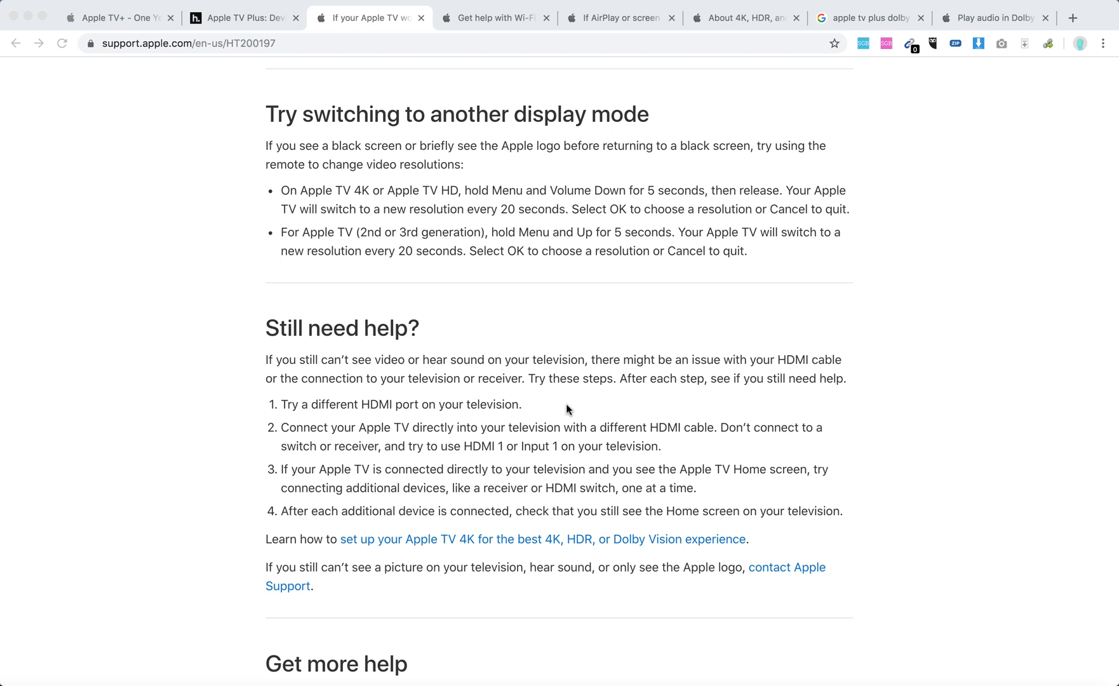
pyautogui.moveTo(773, 429)
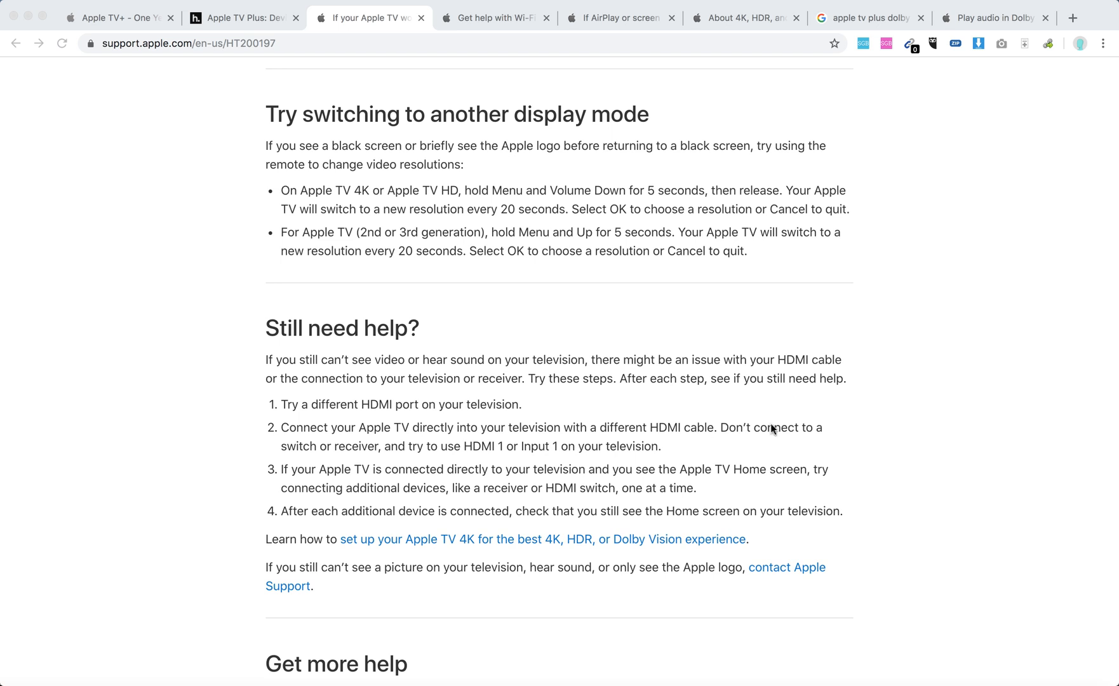
pyautogui.scroll(-3)
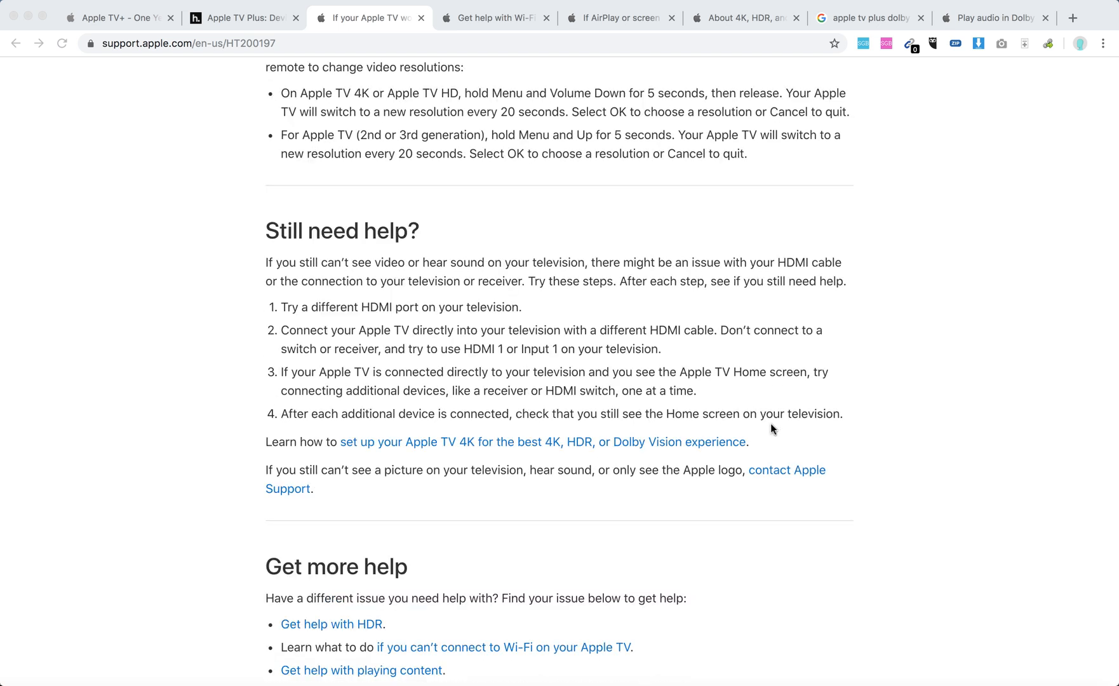
pyautogui.scroll(-3)
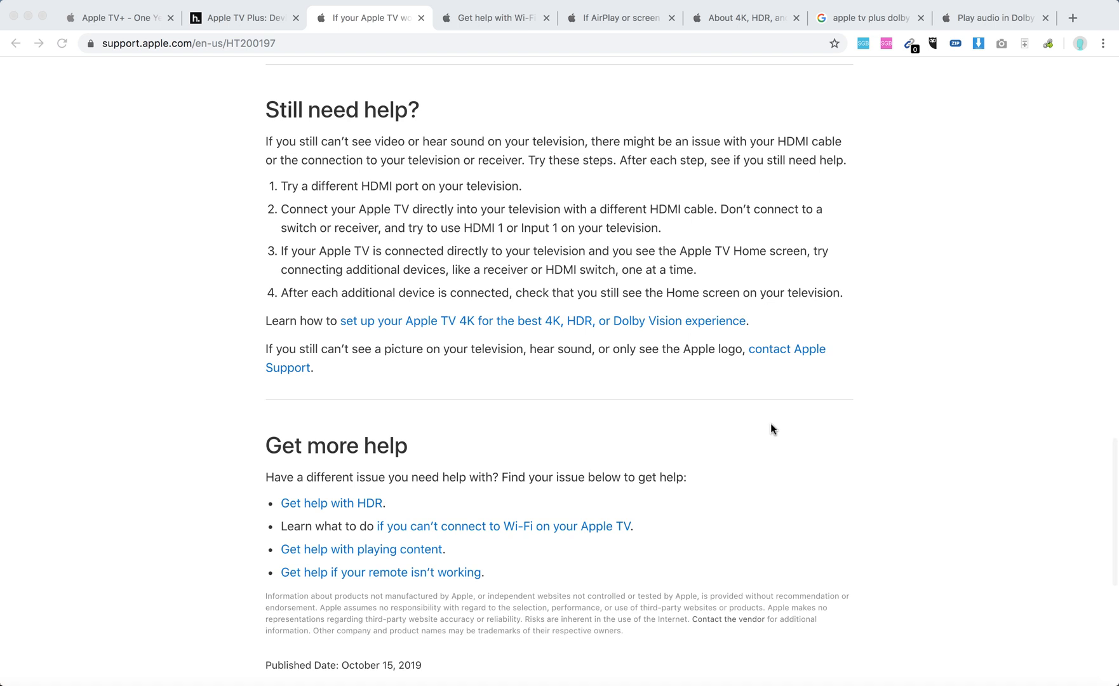
pyautogui.scroll(-3)
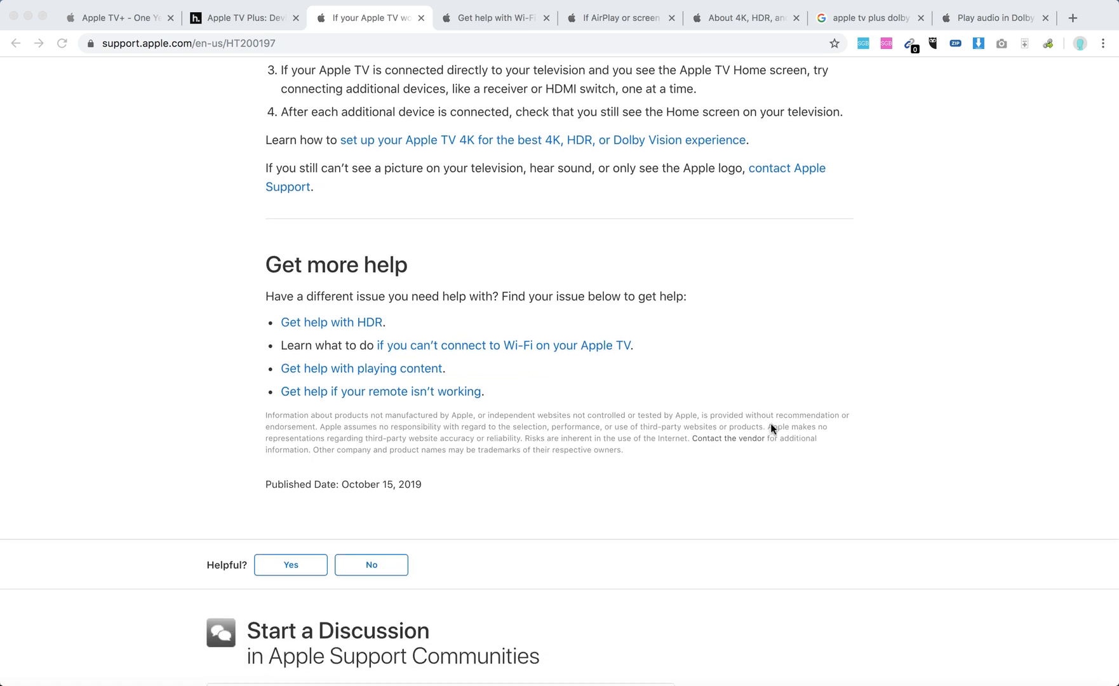
pyautogui.scroll(3)
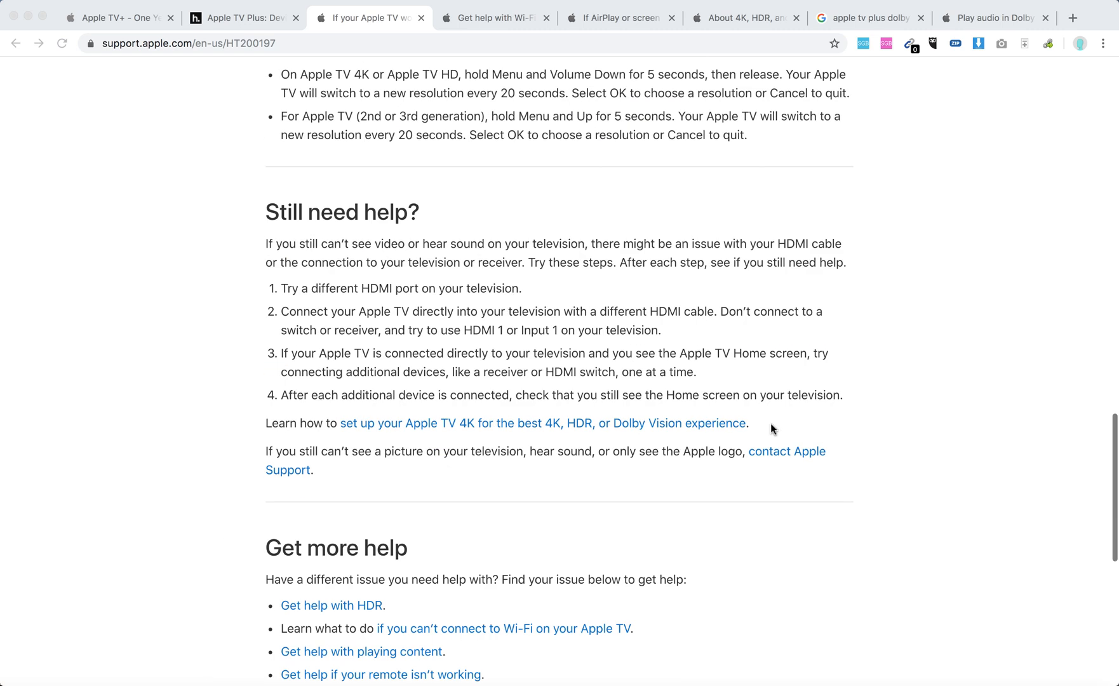
pyautogui.scroll(3)
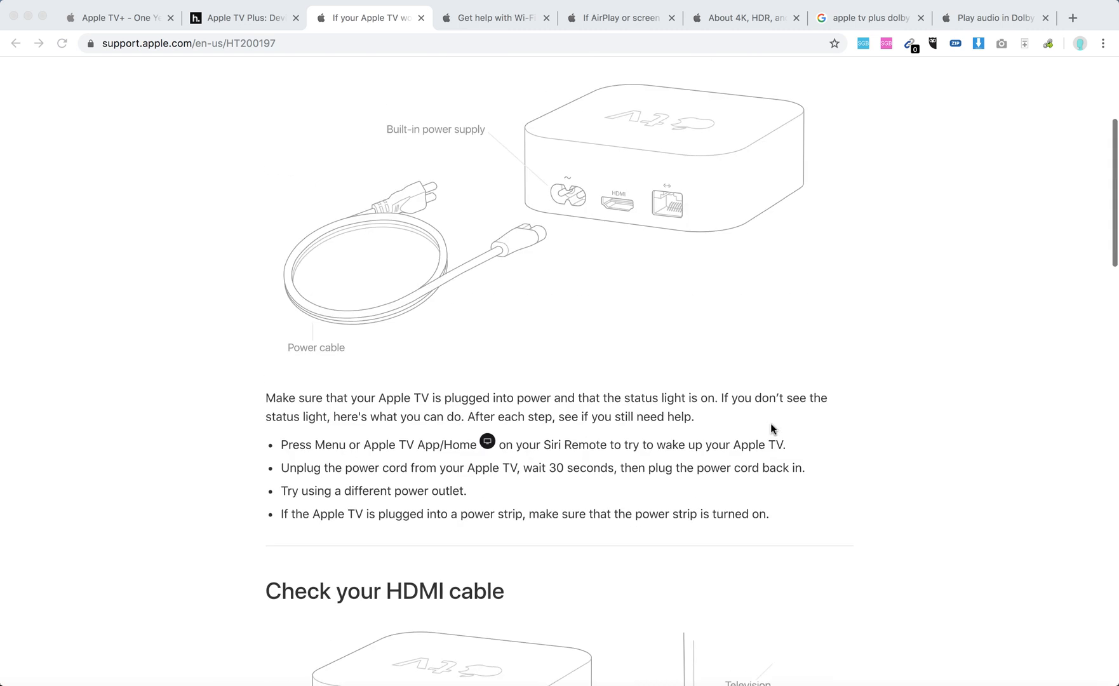
pyautogui.scroll(3)
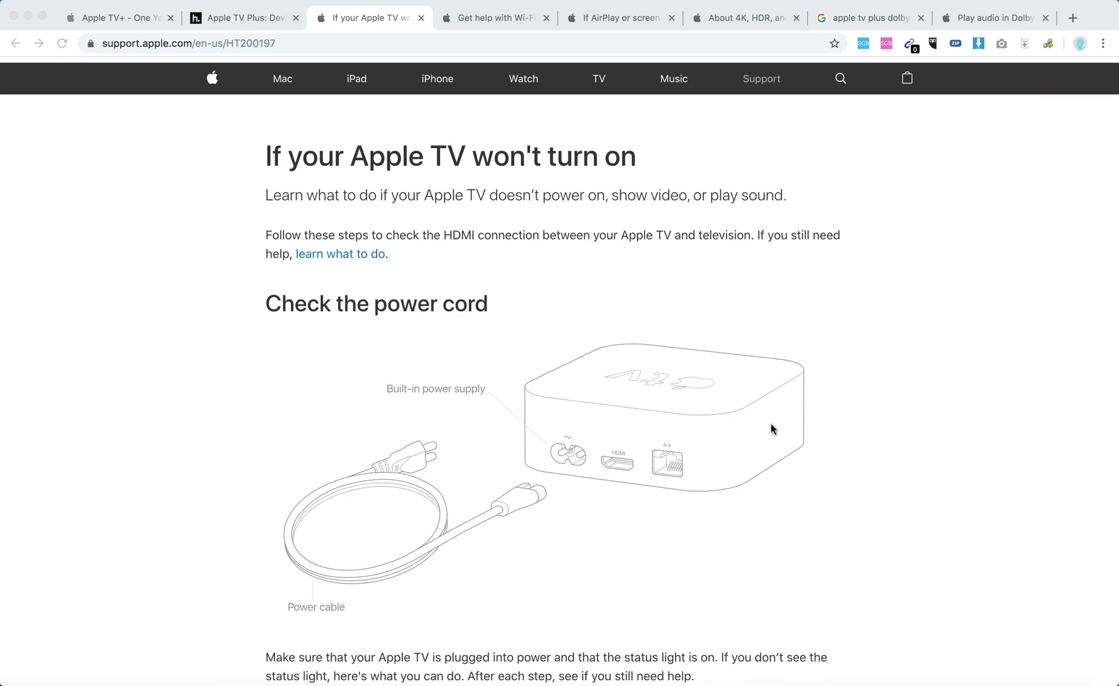
pyautogui.scroll(-3)
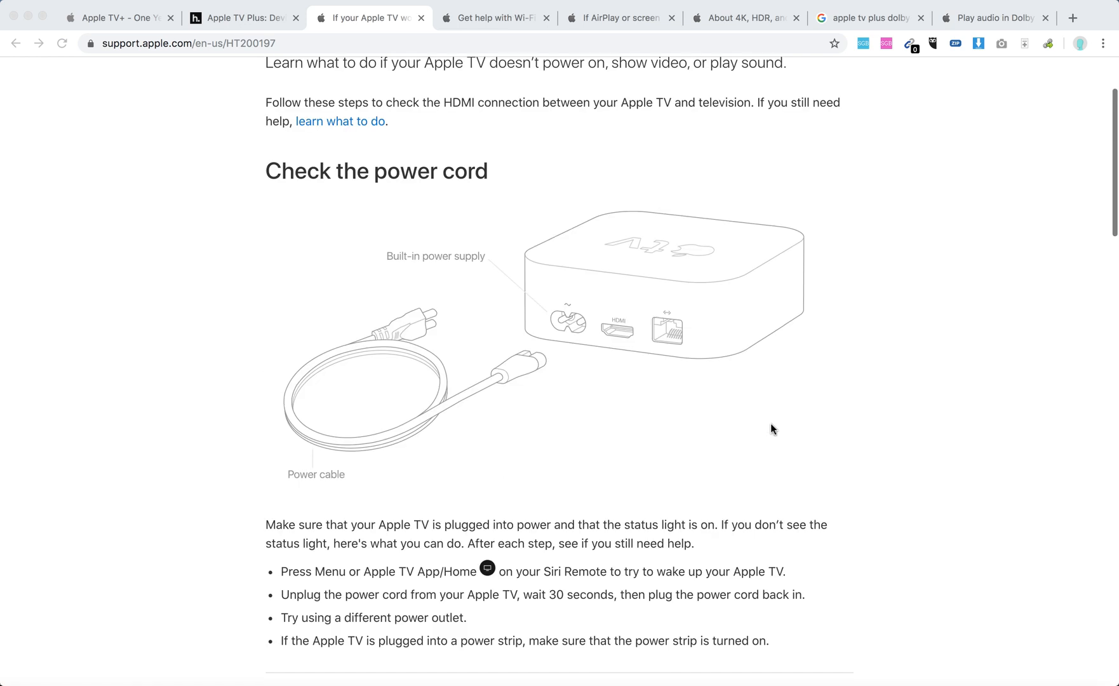